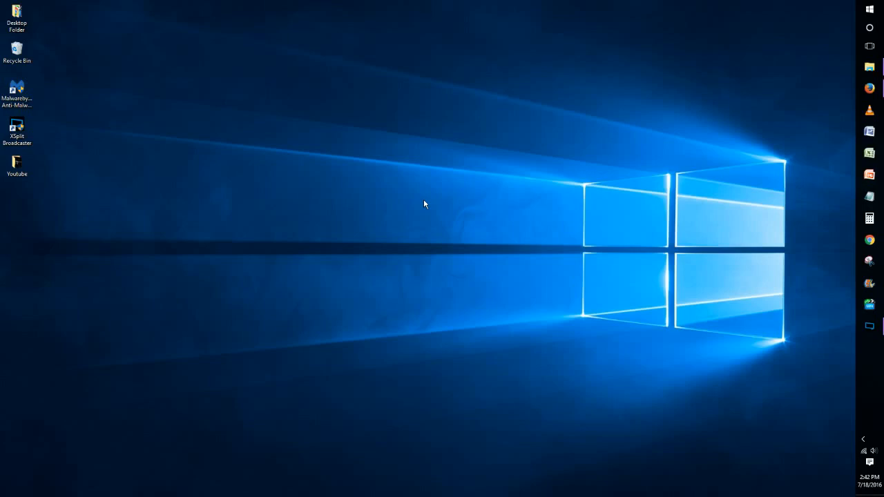
pyautogui.moveTo(522, 183)
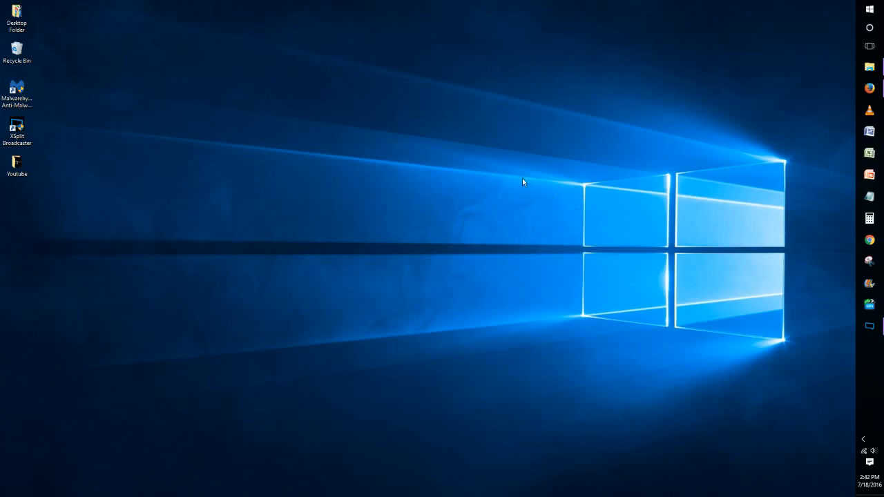
pyautogui.moveTo(511, 180)
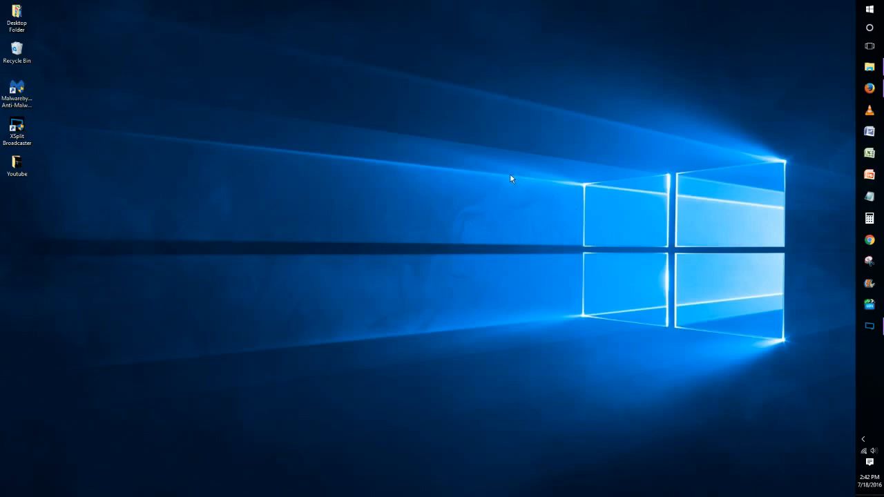
pyautogui.moveTo(500, 179)
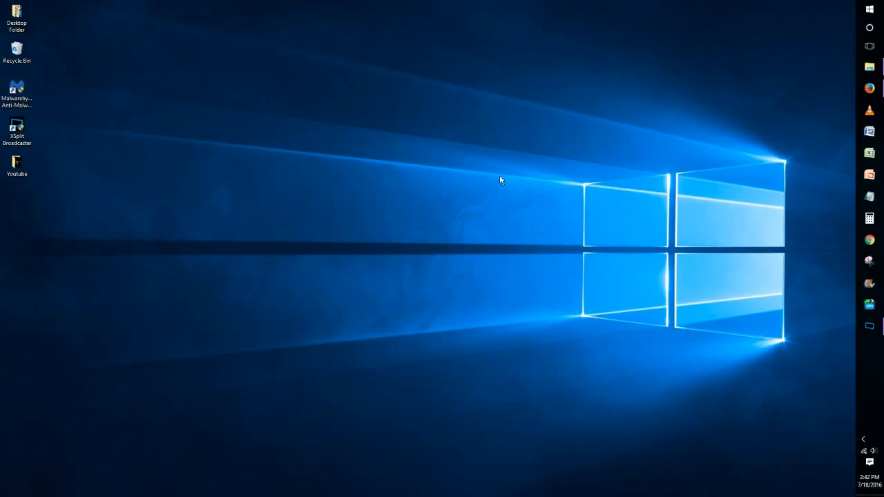
pyautogui.moveTo(284, 141)
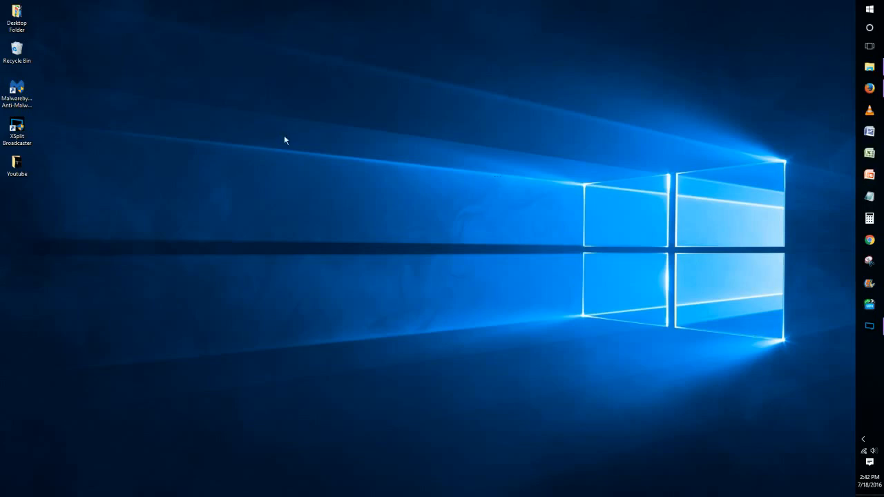
pyautogui.moveTo(208, 196)
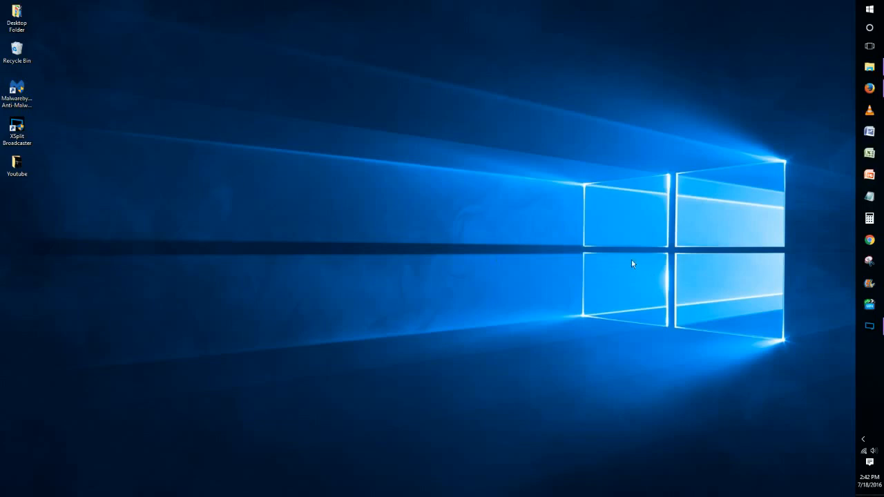
pyautogui.moveTo(677, 287)
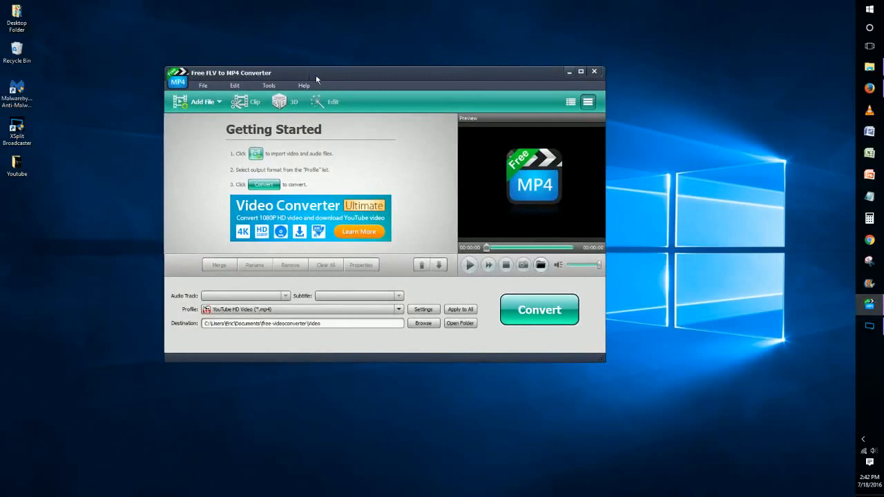
pyautogui.moveTo(464, 141)
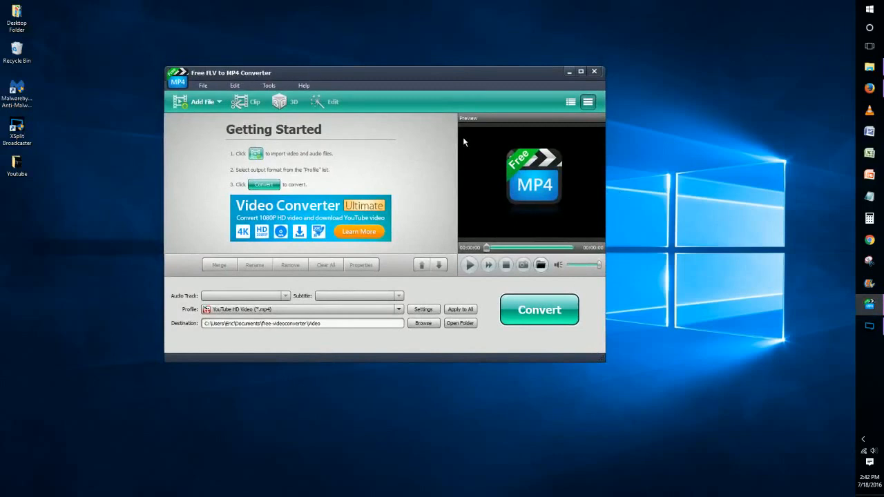
pyautogui.moveTo(205, 78)
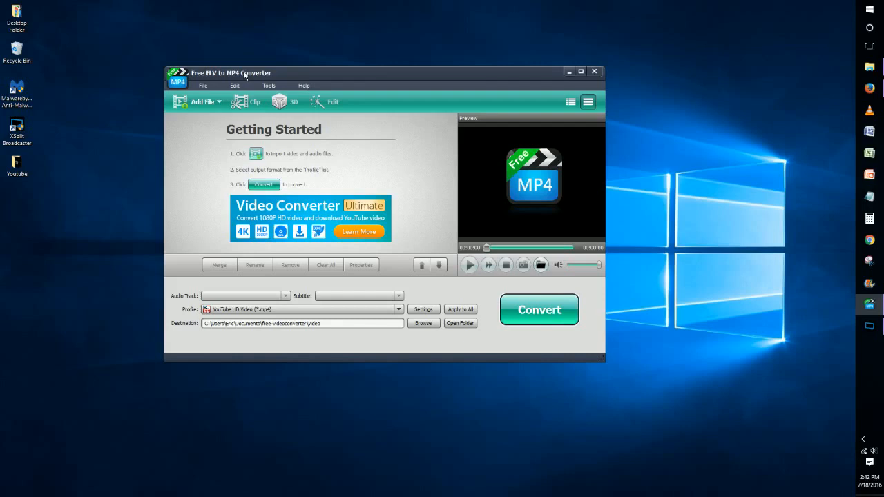
pyautogui.moveTo(235, 72)
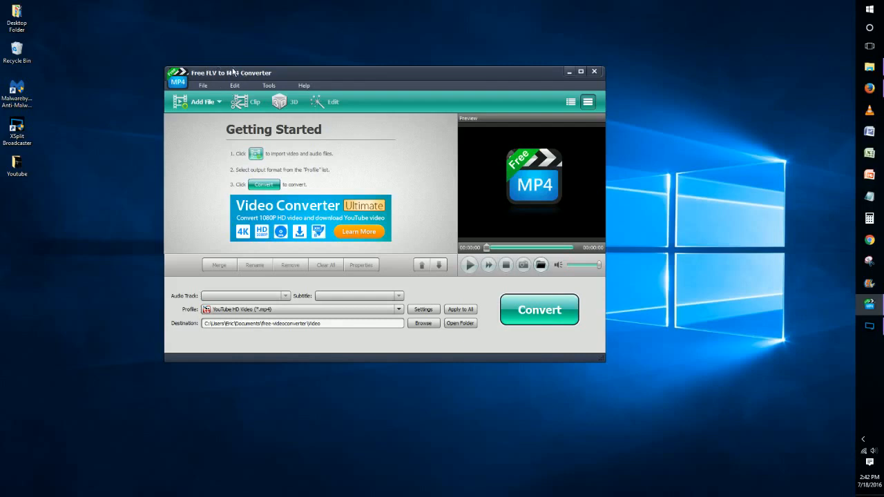
pyautogui.moveTo(270, 86)
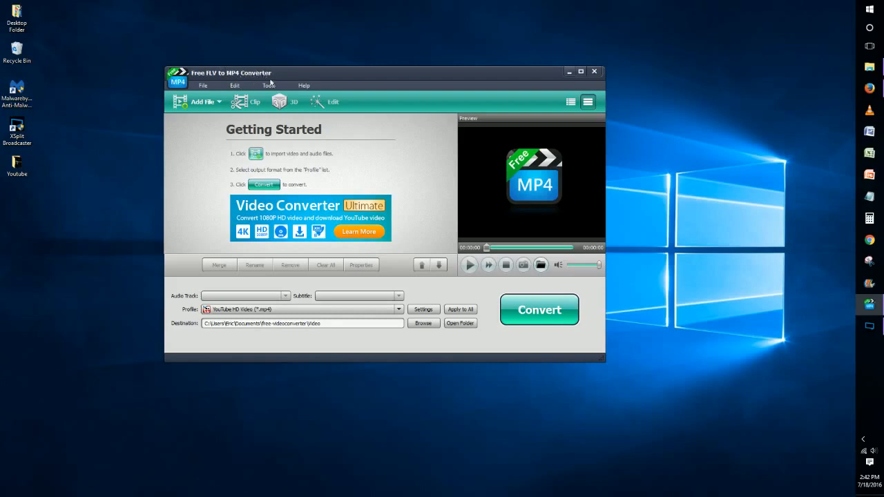
pyautogui.moveTo(297, 71)
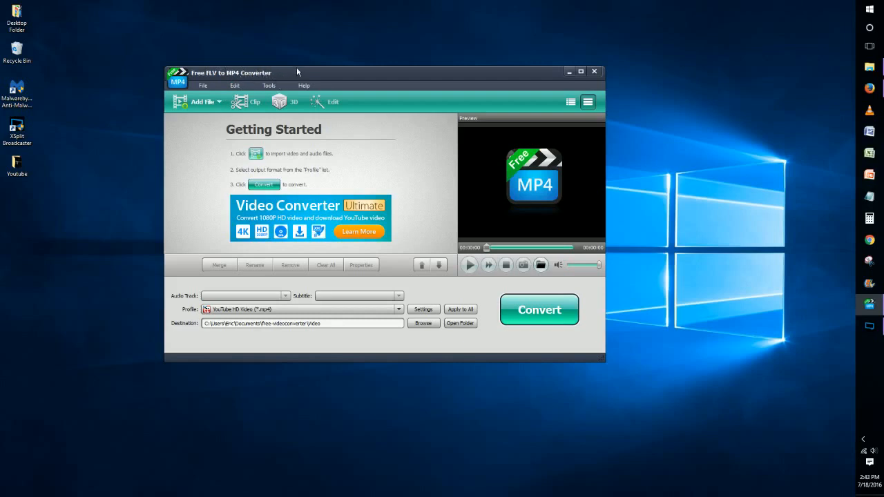
pyautogui.moveTo(290, 76)
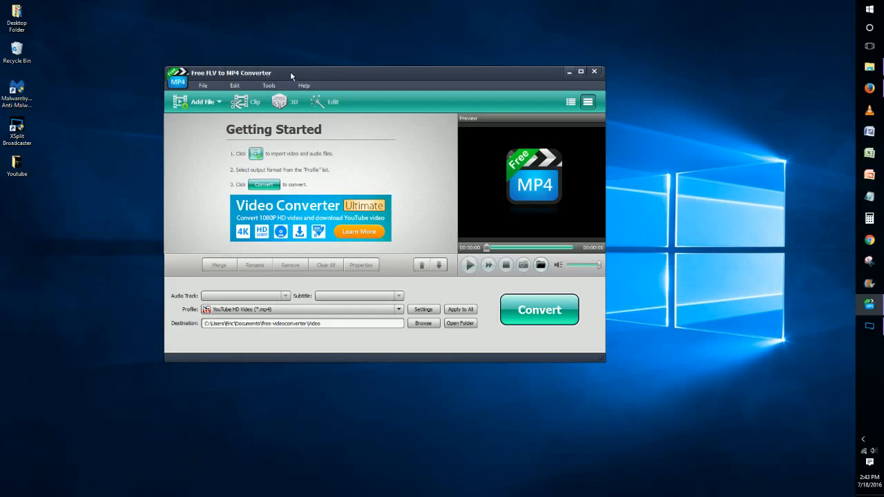
# Step: Move the converter window by its title bar toward the centre of the screen
pyautogui.moveTo(290, 76); pyautogui.dragTo(359, 77)
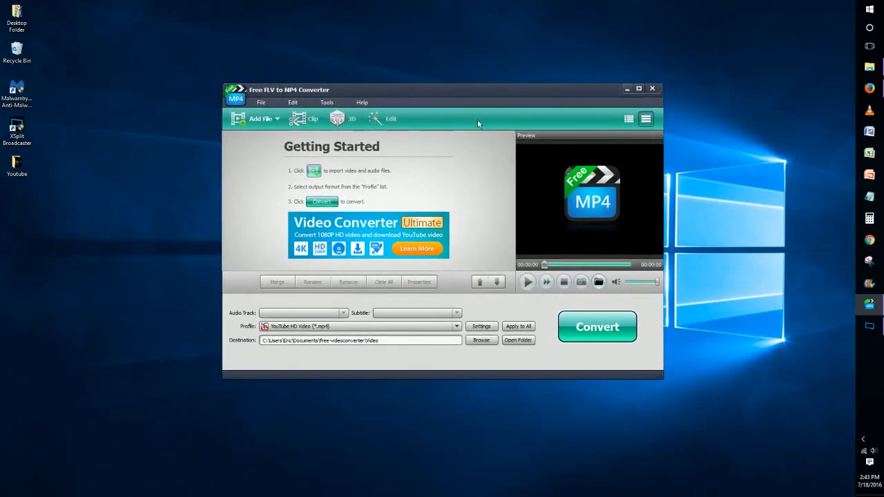
pyautogui.moveTo(390, 65)
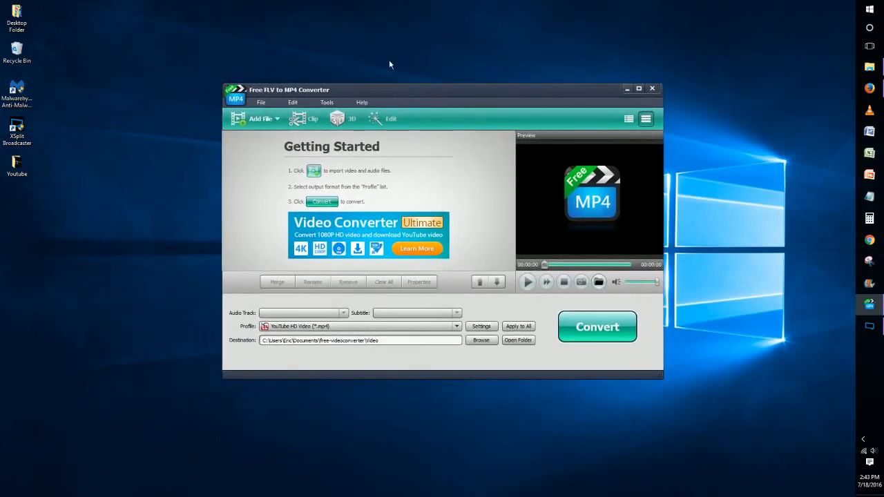
pyautogui.moveTo(373, 92)
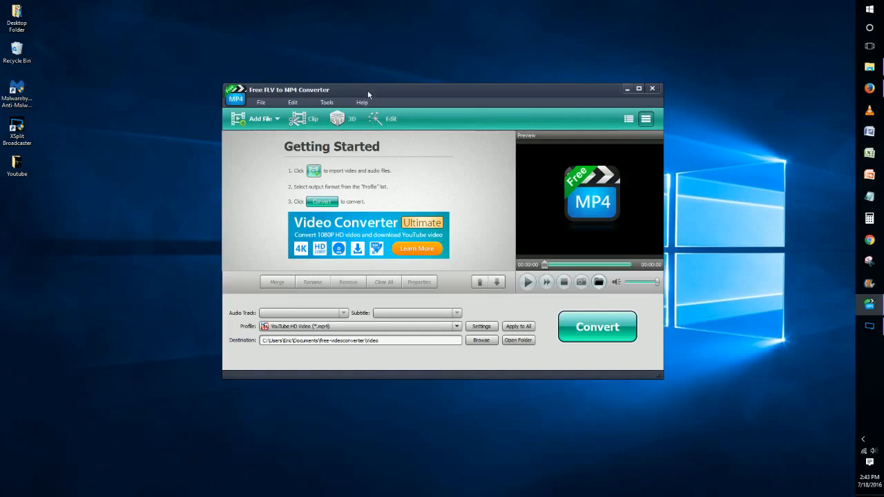
pyautogui.moveTo(619, 88)
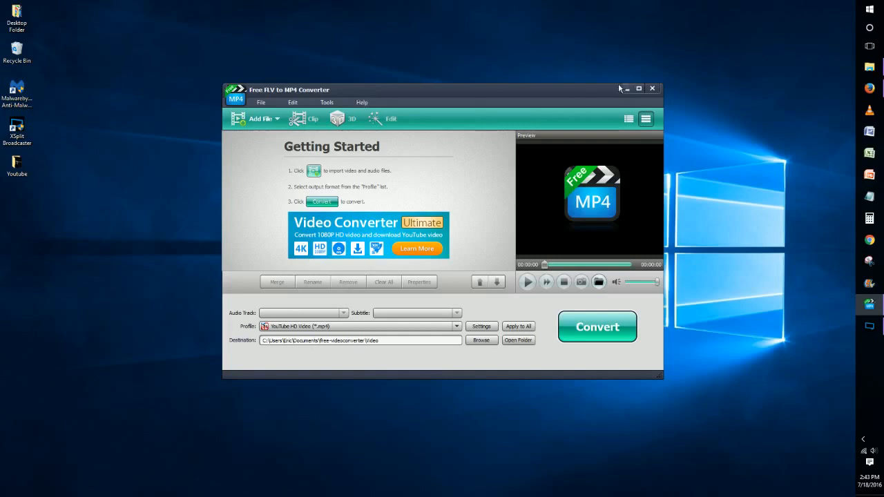
pyautogui.moveTo(159, 58)
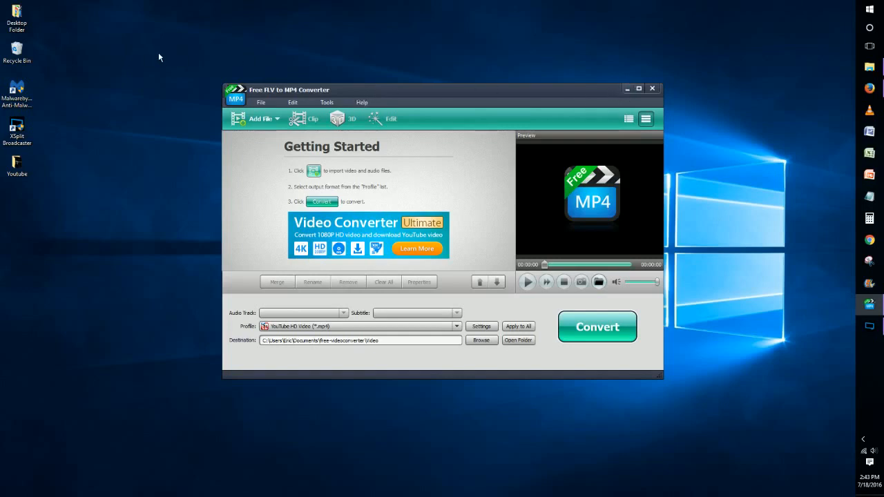
pyautogui.moveTo(168, 55)
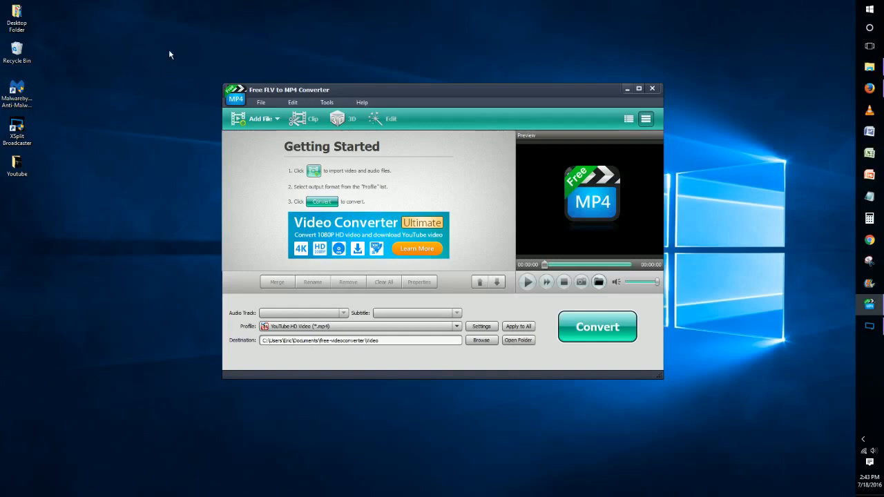
pyautogui.moveTo(136, 52)
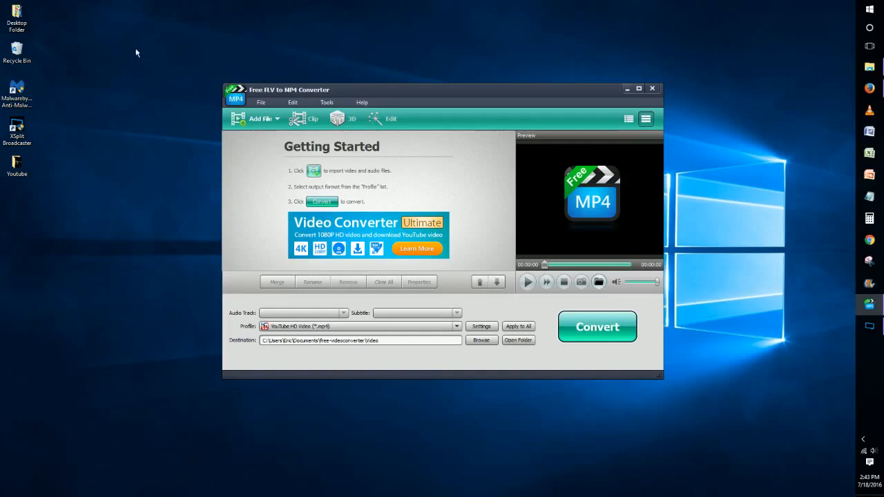
pyautogui.moveTo(122, 36)
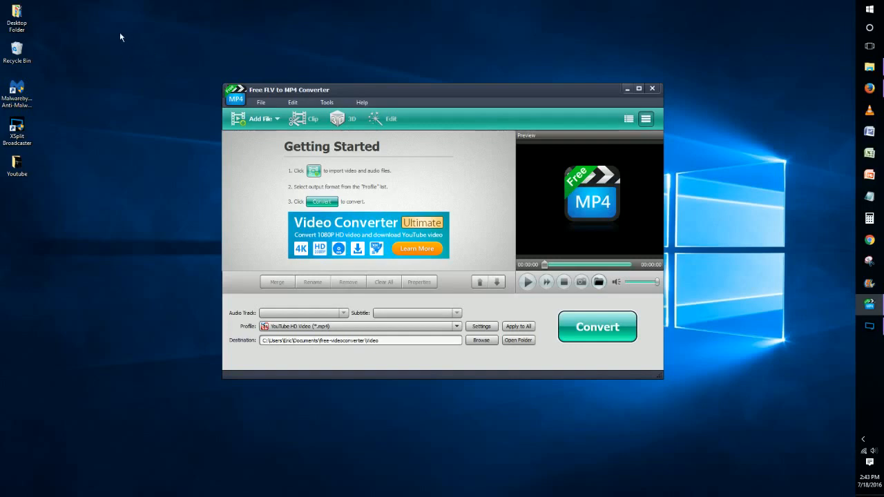
pyautogui.moveTo(124, 33)
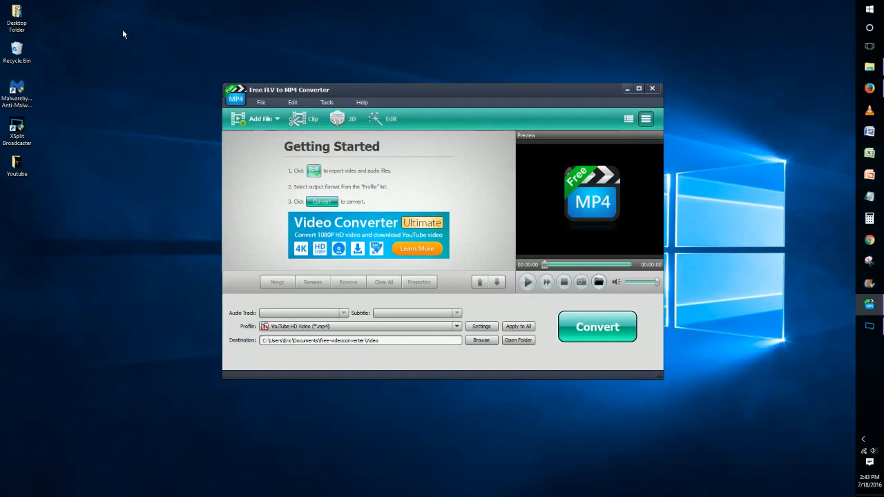
pyautogui.moveTo(121, 23)
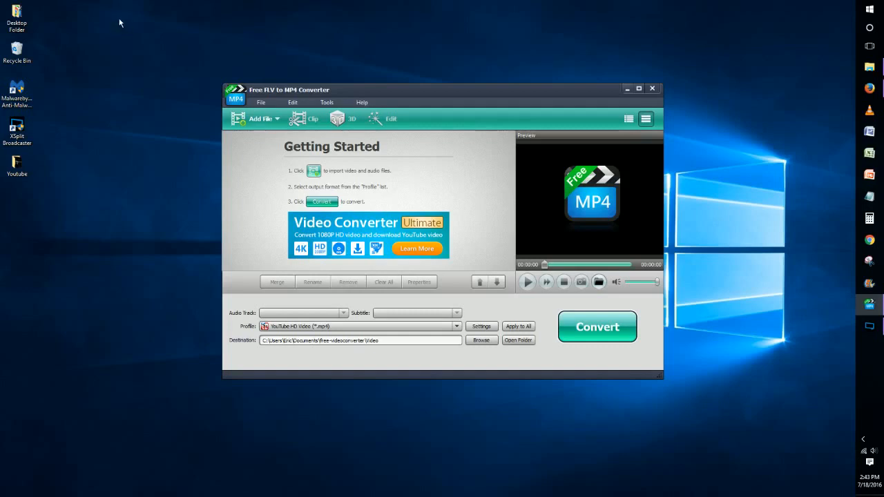